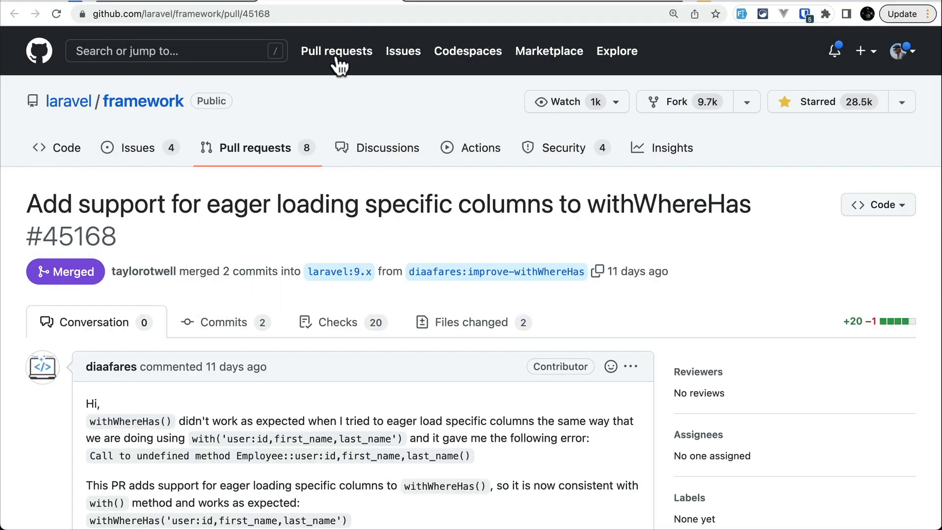
pyautogui.moveTo(411, 236)
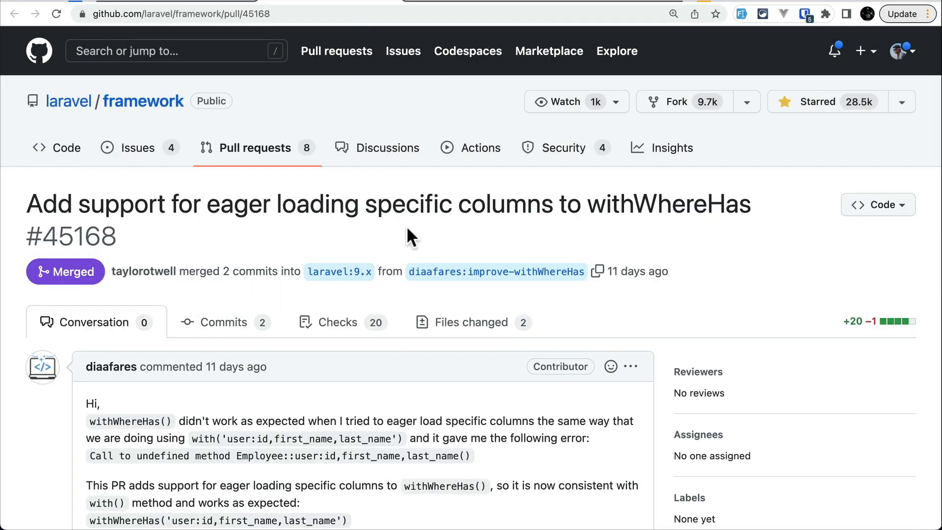
pyautogui.moveTo(689, 207)
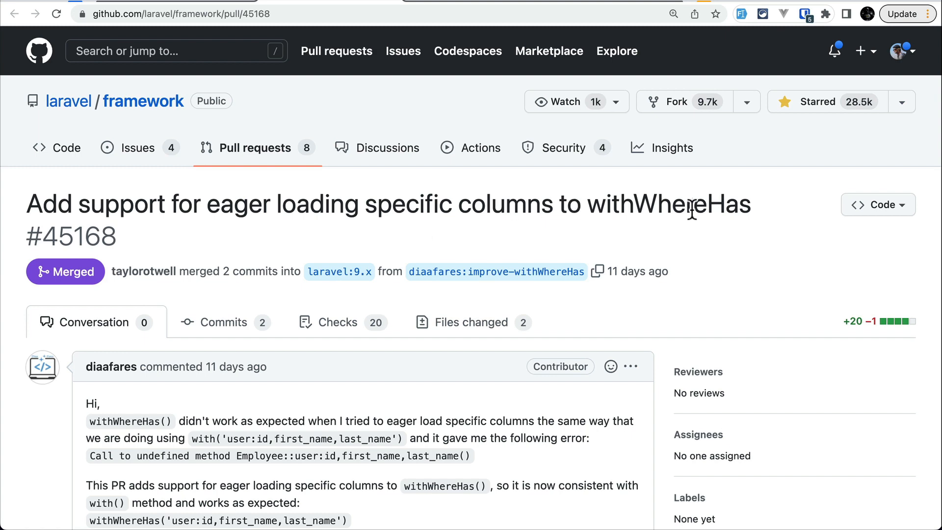
pyautogui.moveTo(662, 217)
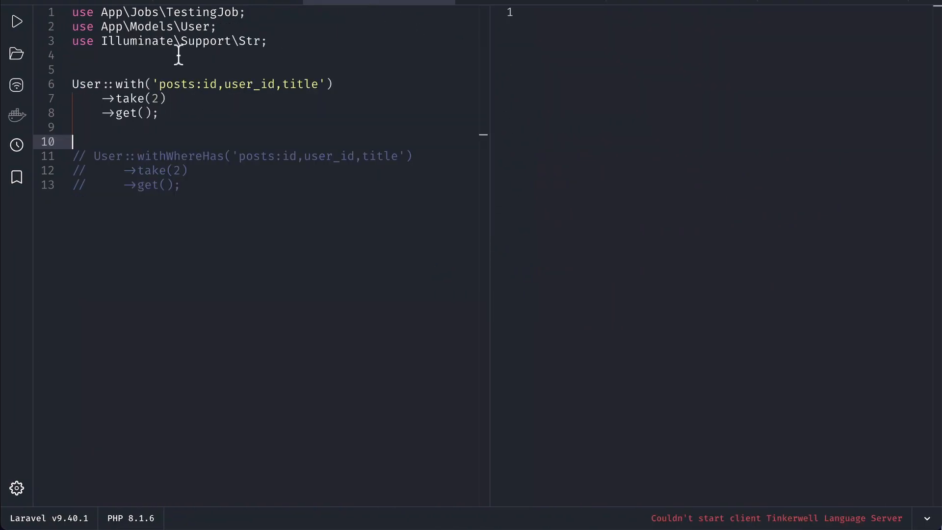
# Step: Add an empty line after the User::with('posts:id,user_id,title') call, before ->take(2)
pyautogui.moveTo(72, 84); pyautogui.dragTo(158, 113)
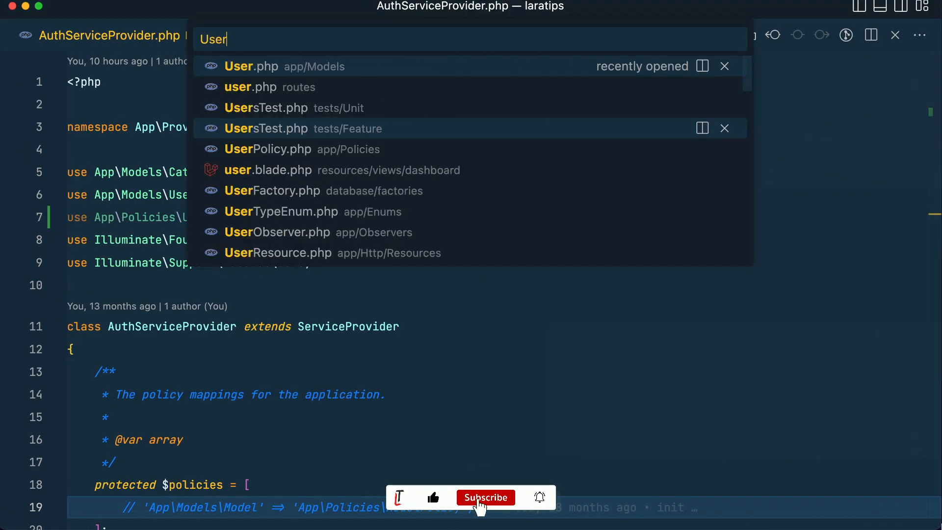
pyautogui.click(251, 66)
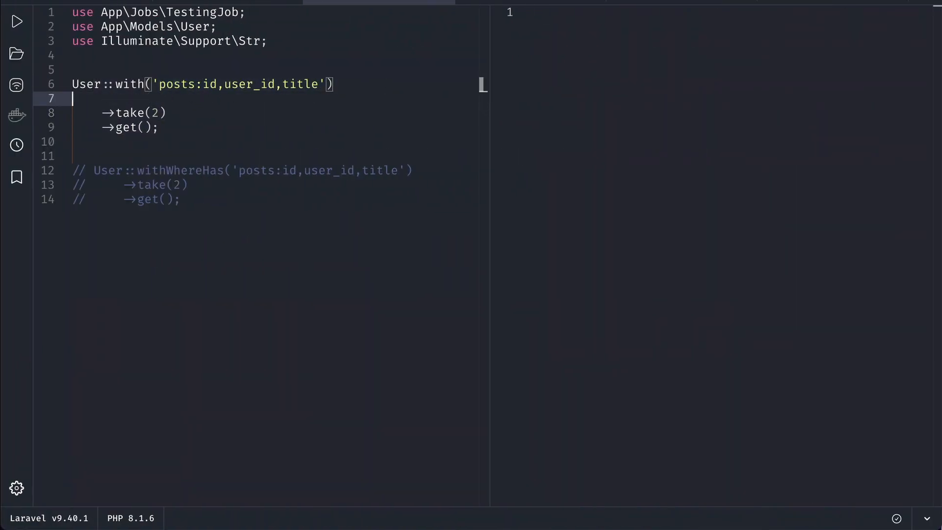
# Step: Chain ->has('posts') onto the query and run it to list users with their posts' id, user_id and title
pyautogui.write("->has('pos')")
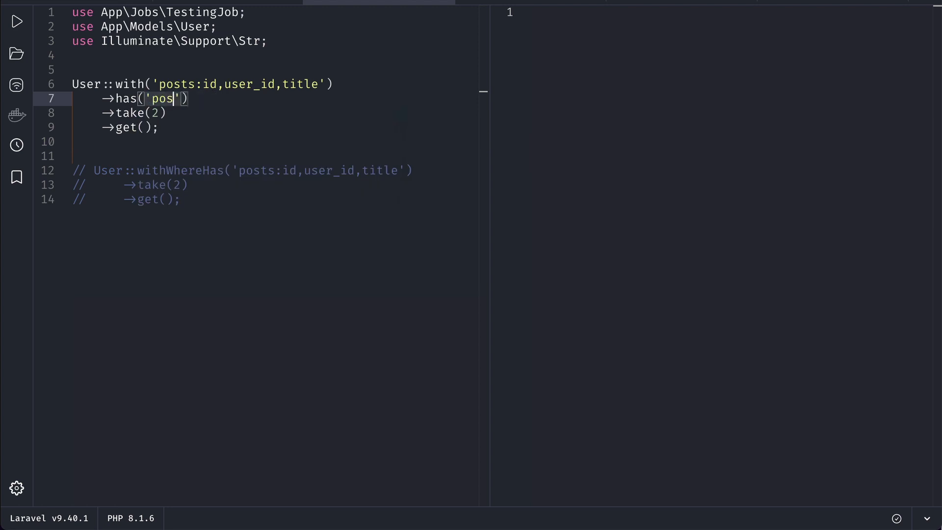
pyautogui.write('ts')
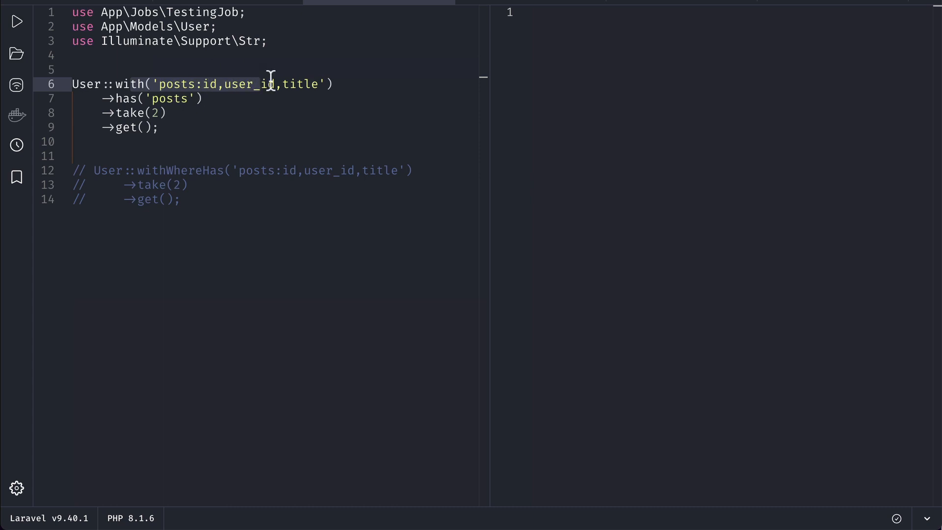
pyautogui.click(17, 21)
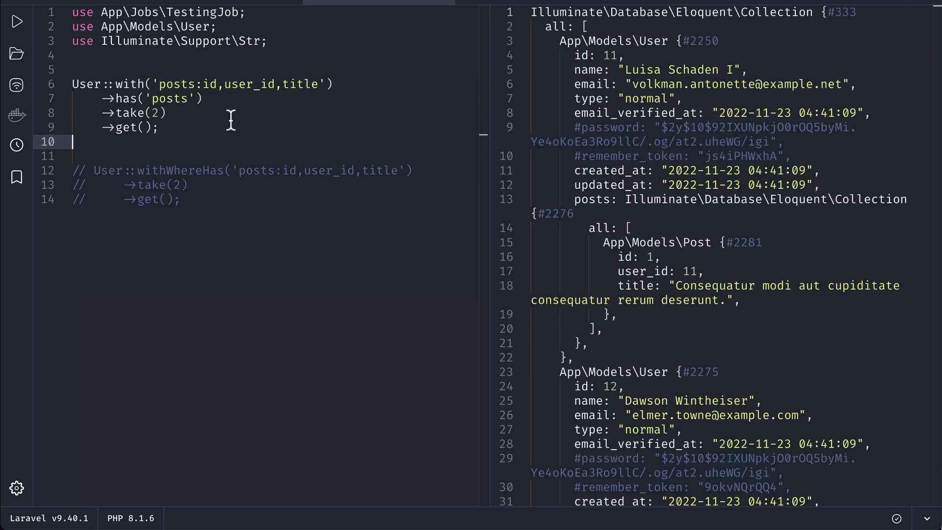
pyautogui.moveTo(622, 256); pyautogui.dragTo(657, 300)
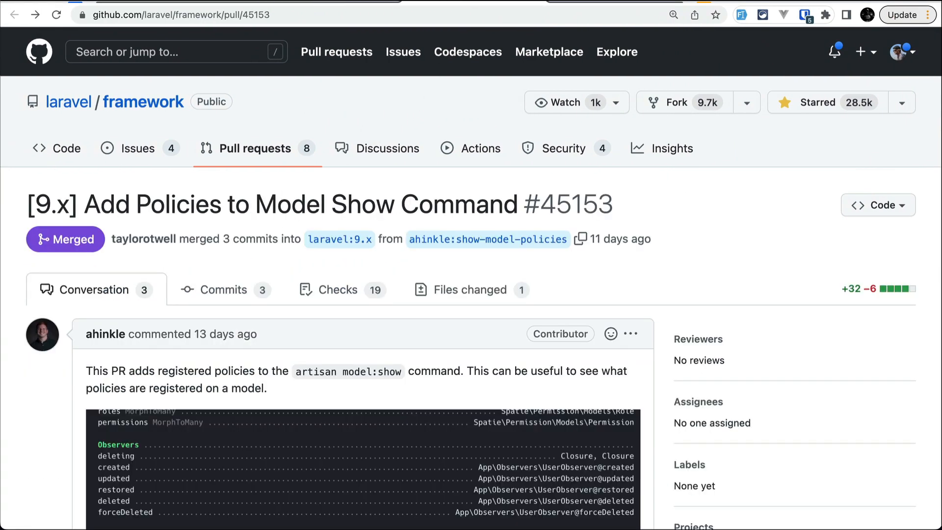
pyautogui.moveTo(136, 204); pyautogui.dragTo(377, 204)
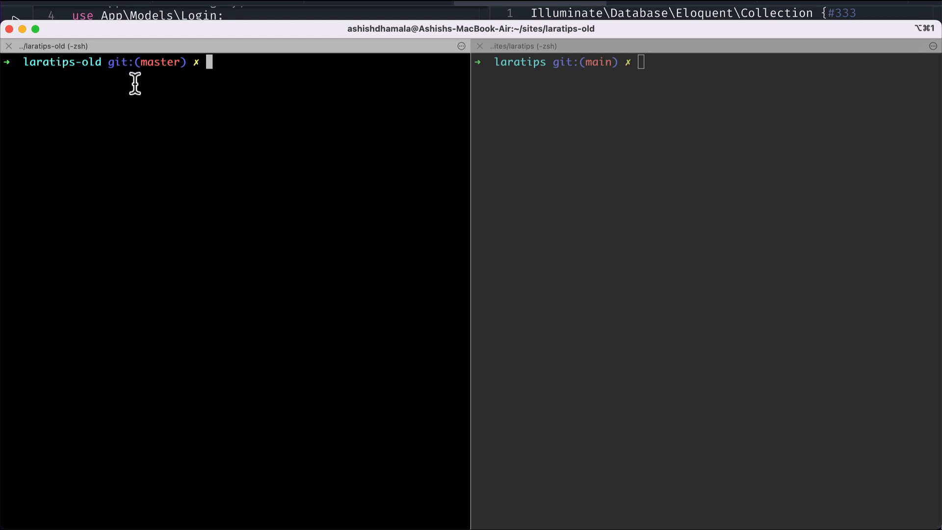
# Step: Run pa model:show User in both iTerm2 panes to list the model's attributes, relations and observers
pyautogui.write('pa model:show User')
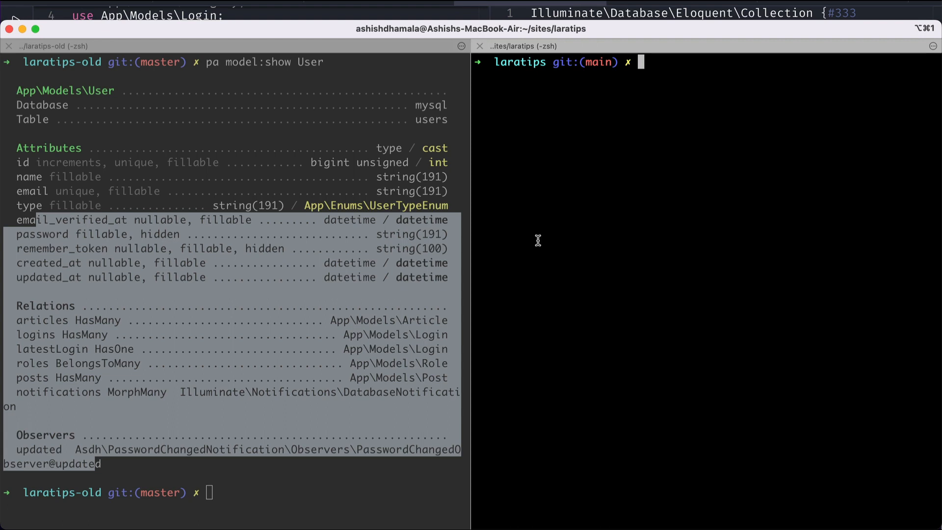
pyautogui.write('pa model:show User')
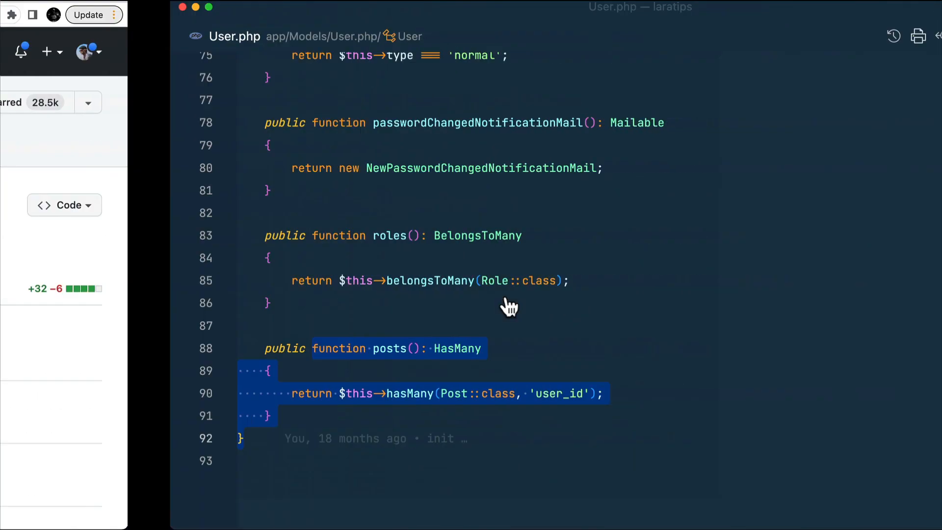
# Step: In AuthServiceProvider.php, map User::class => UserPolicy::class in the $policies array
pyautogui.press('cmd+p')
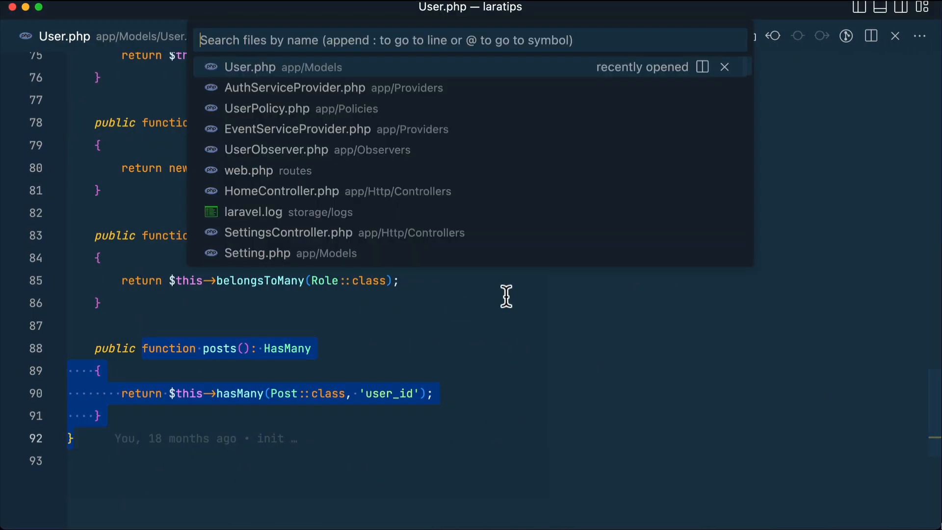
pyautogui.click(293, 87)
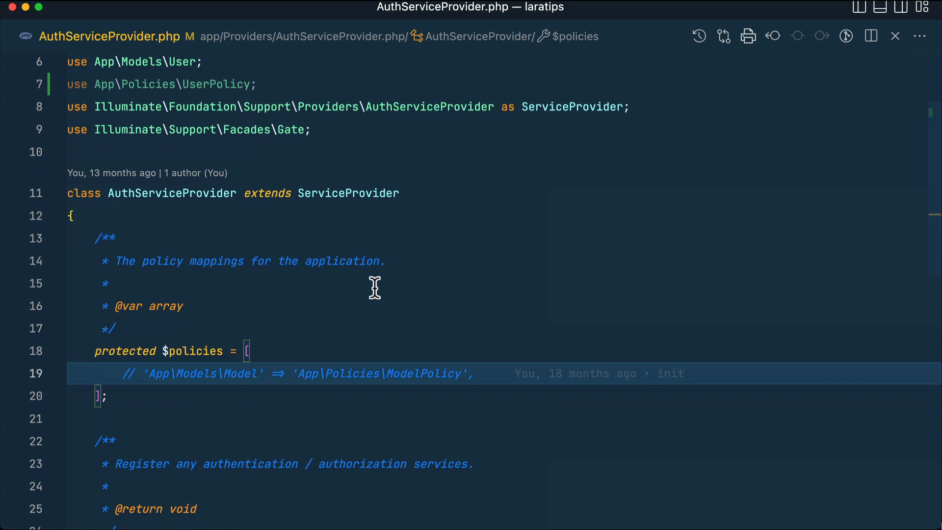
pyautogui.write('User::class => UserPolicy::class,')
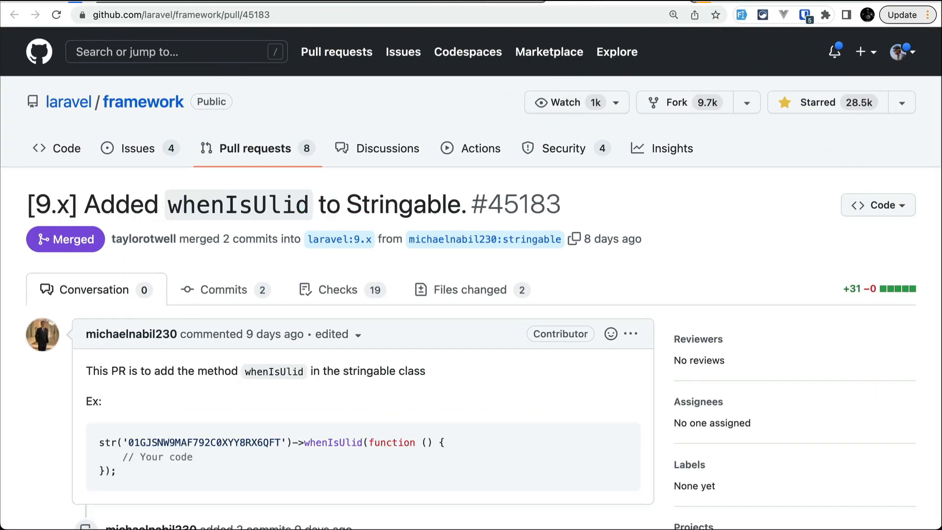
pyautogui.doubleClick(238, 204)
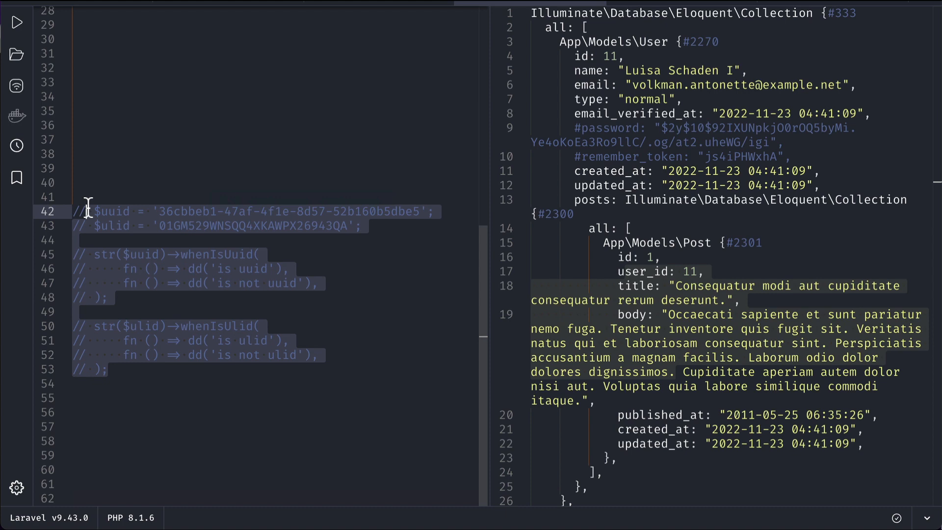
# Step: Uncomment the $uuid and $ulid examples with the whenIsUuid and whenIsUlid checks
pyautogui.press('cmd+/')
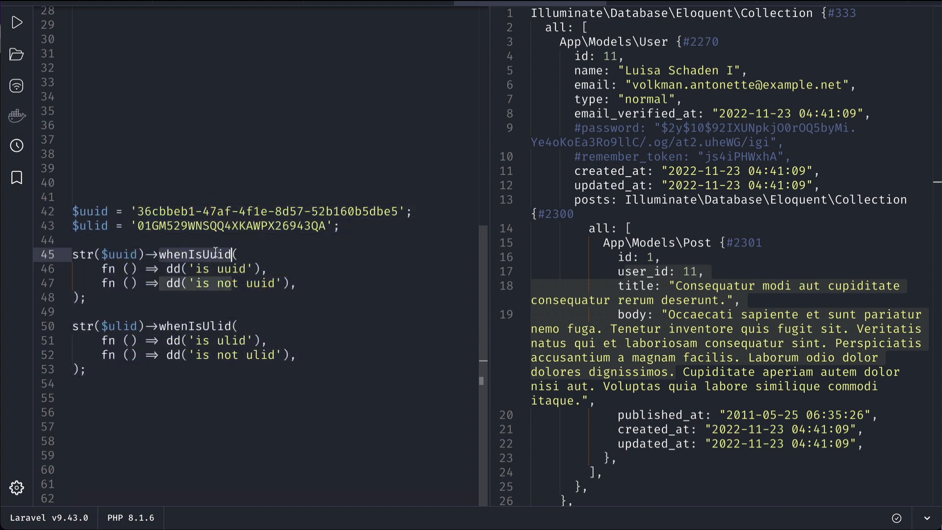
pyautogui.moveTo(212, 254)
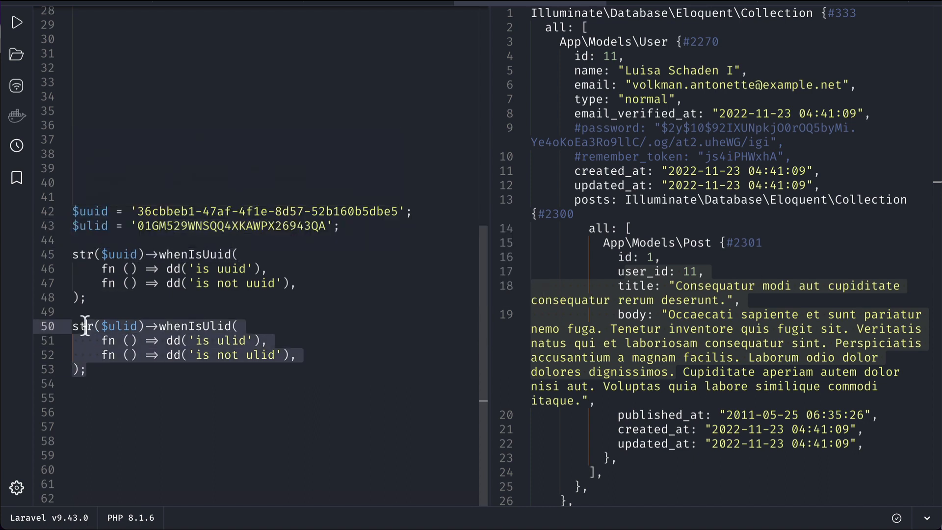
# Step: Comment out the whenIsUuid check, run whenIsUlid on $ulid to get "is ulid", and edit the str() argument
pyautogui.press('cmd+/')
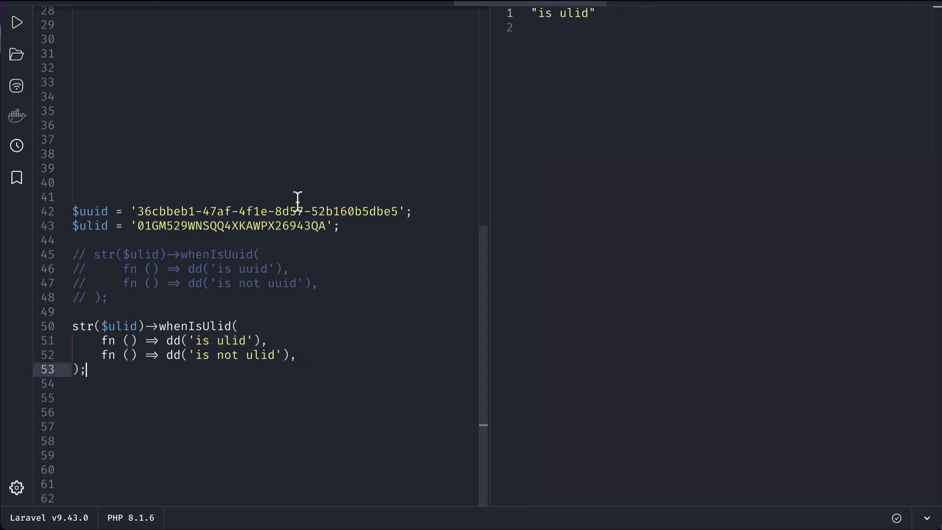
pyautogui.write('u')
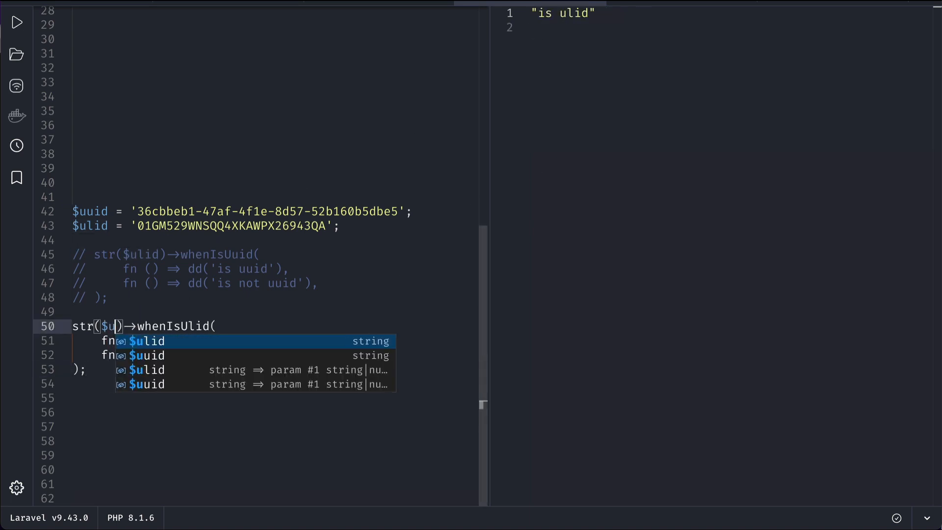